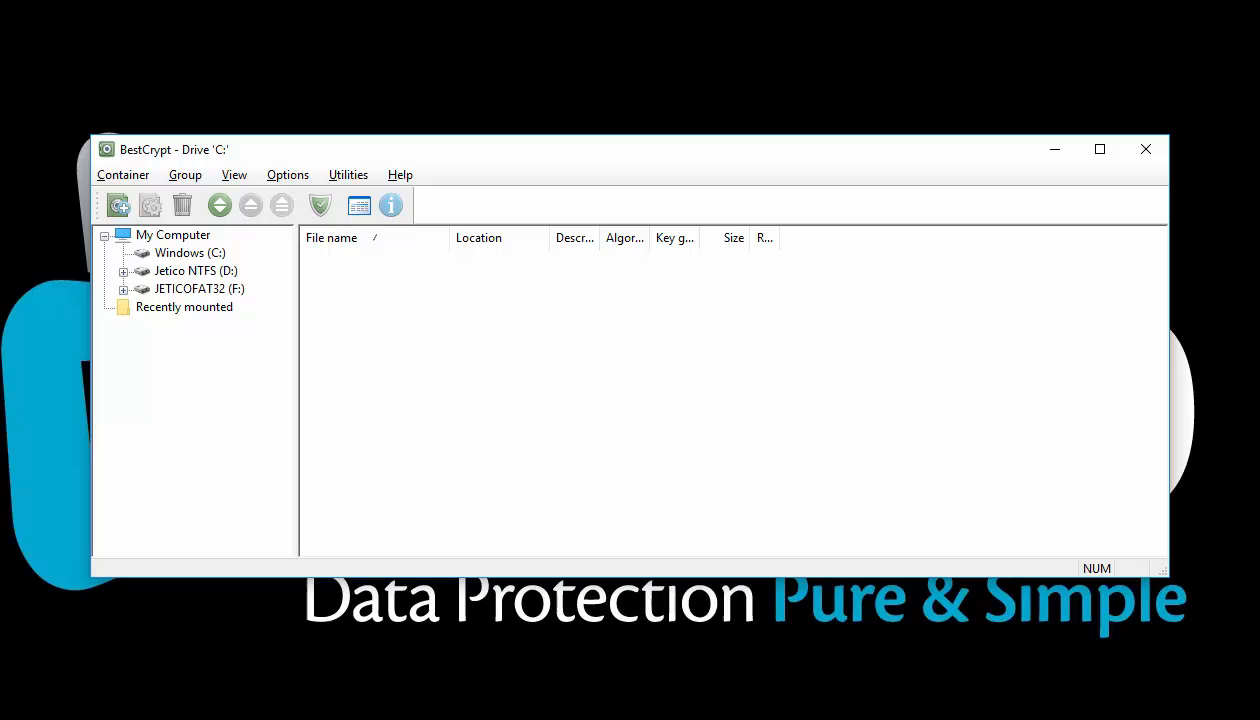
# Step: Start a new encrypted container from the Container menu
pyautogui.click(124, 174)
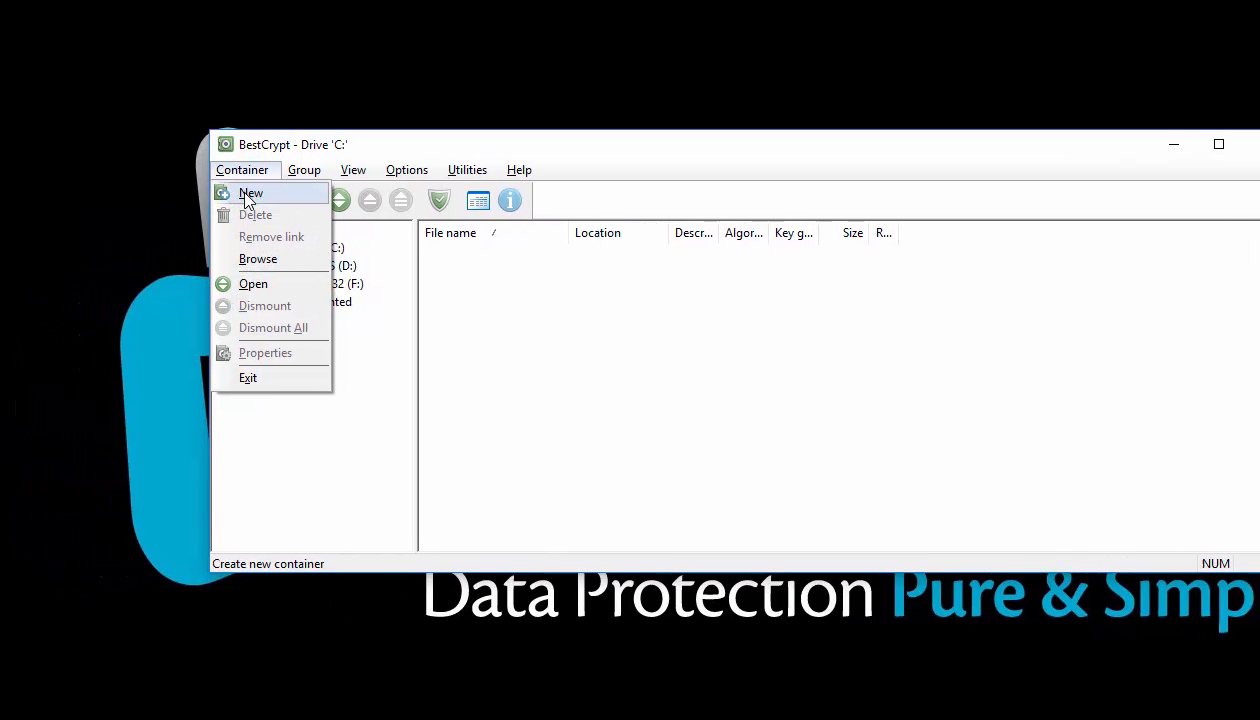
pyautogui.click(250, 192)
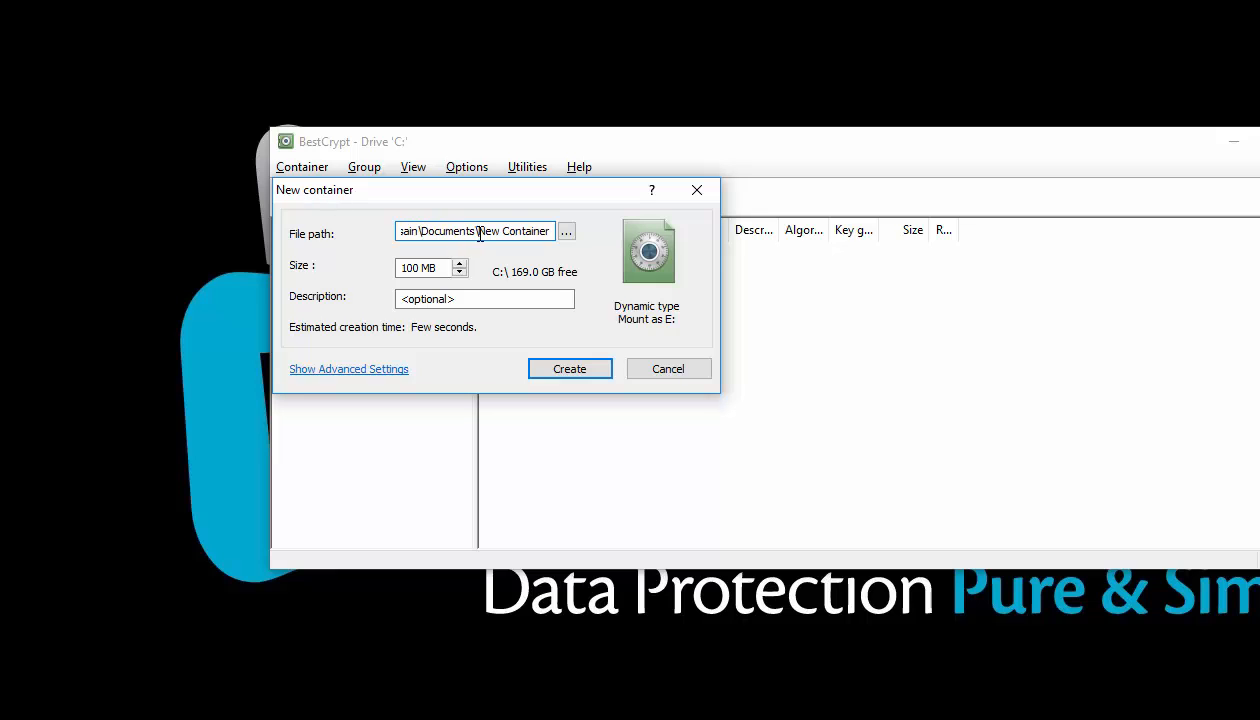
# Step: Name the container file 'My Container' and describe it as 'Advanced container'
pyautogui.doubleClick(496, 232)
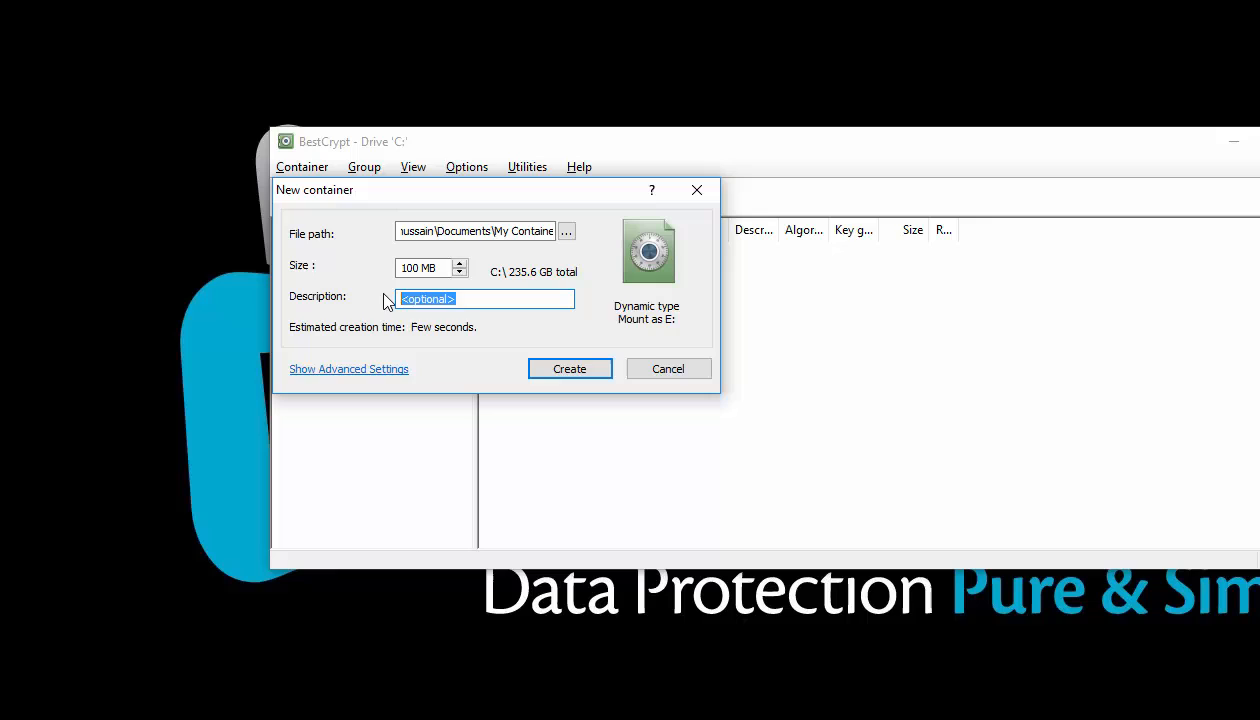
pyautogui.write('Advanced')
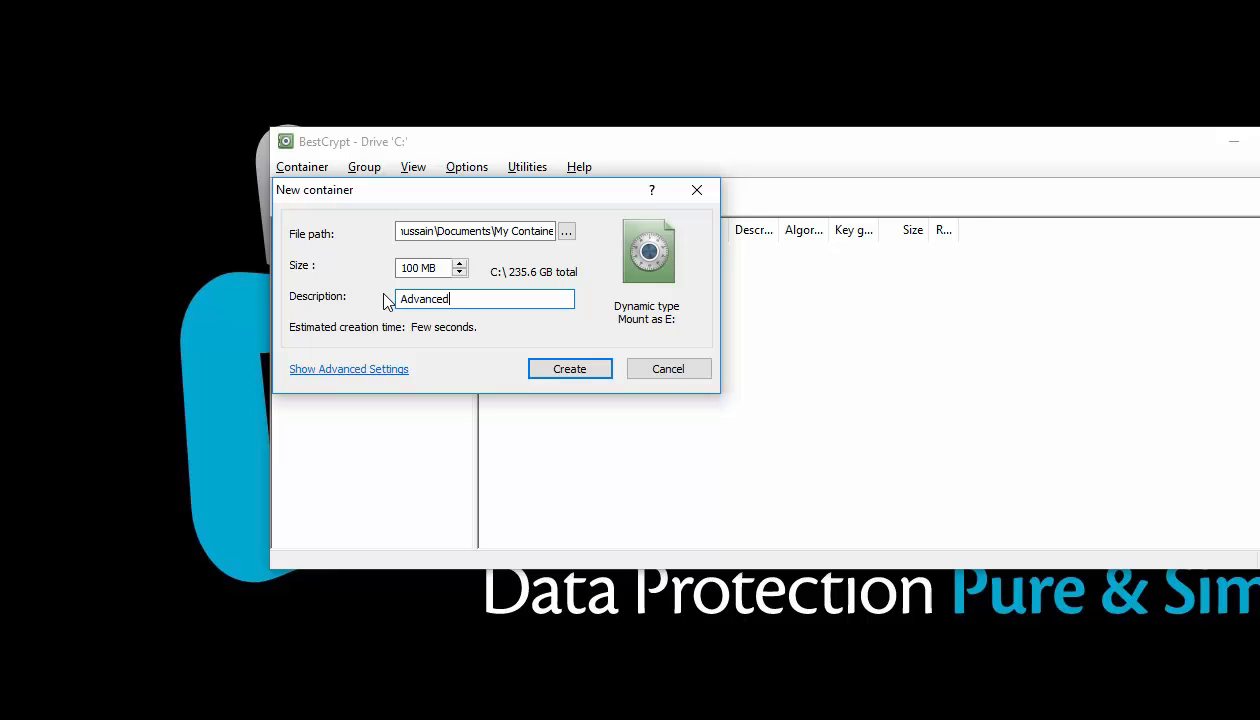
pyautogui.write('conta')
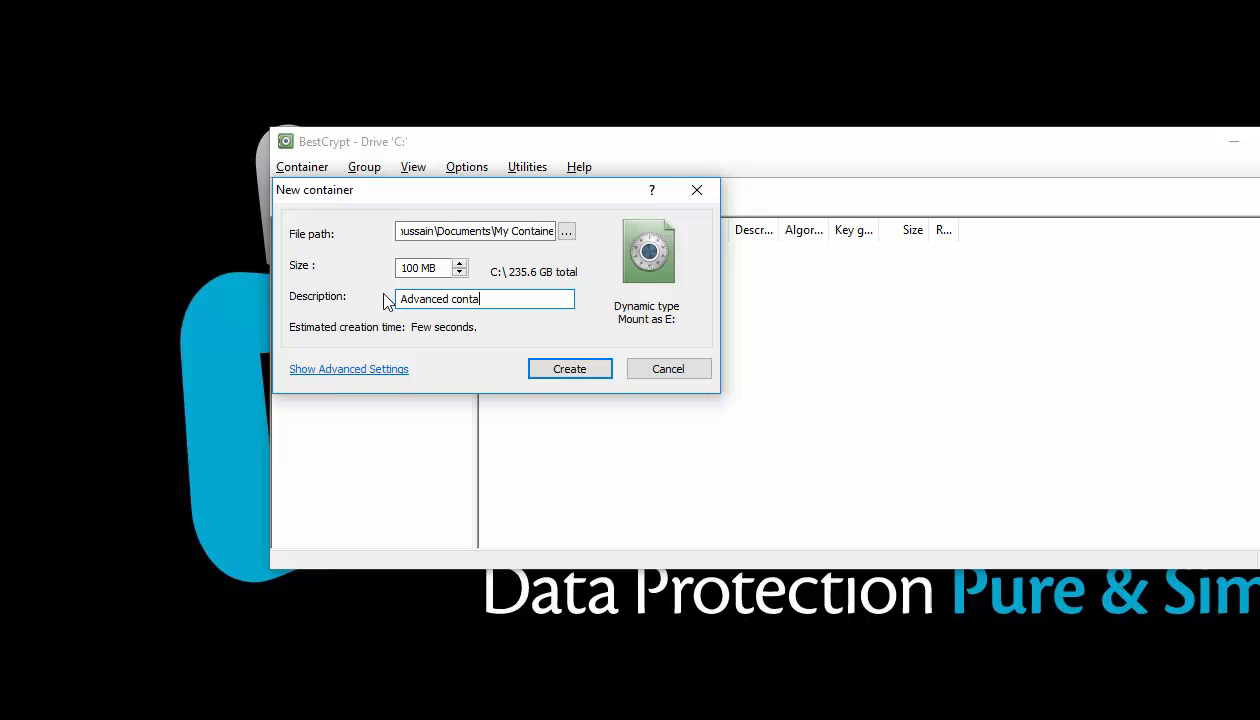
pyautogui.write('ner')
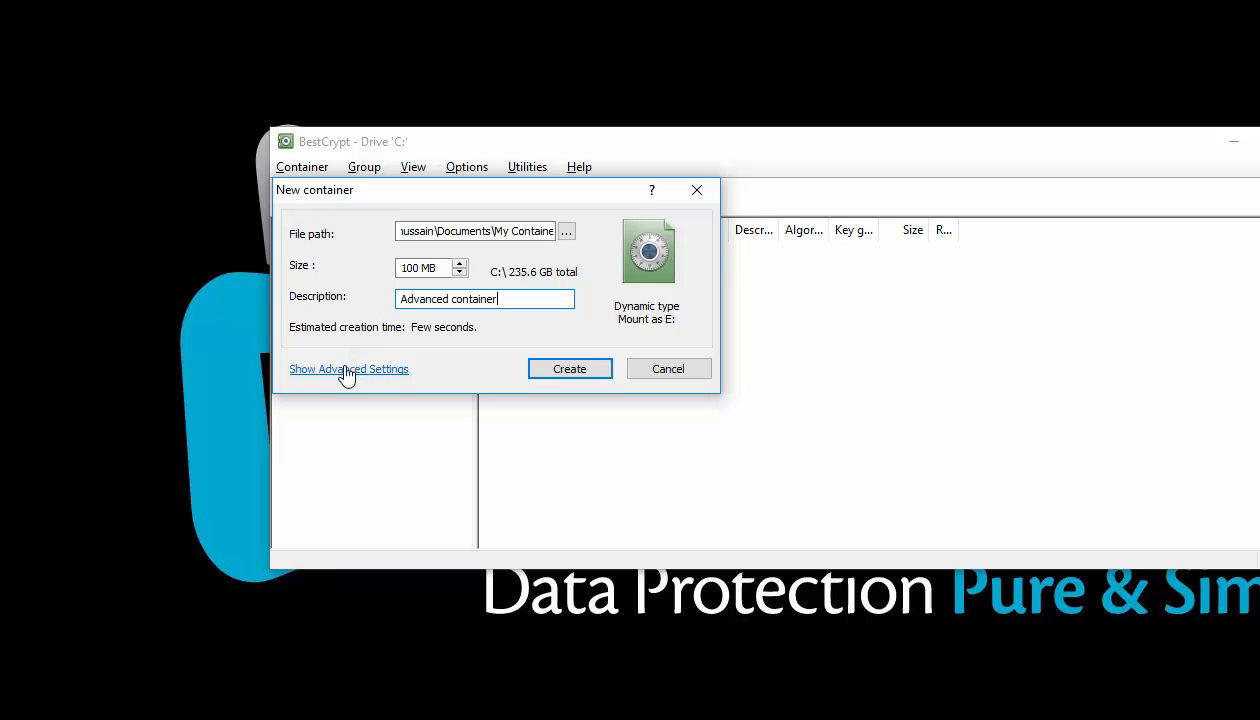
# Step: Show advanced settings with security options AES (Rijndael), XTS mode and XG-Ghost key generator
pyautogui.click(348, 368)
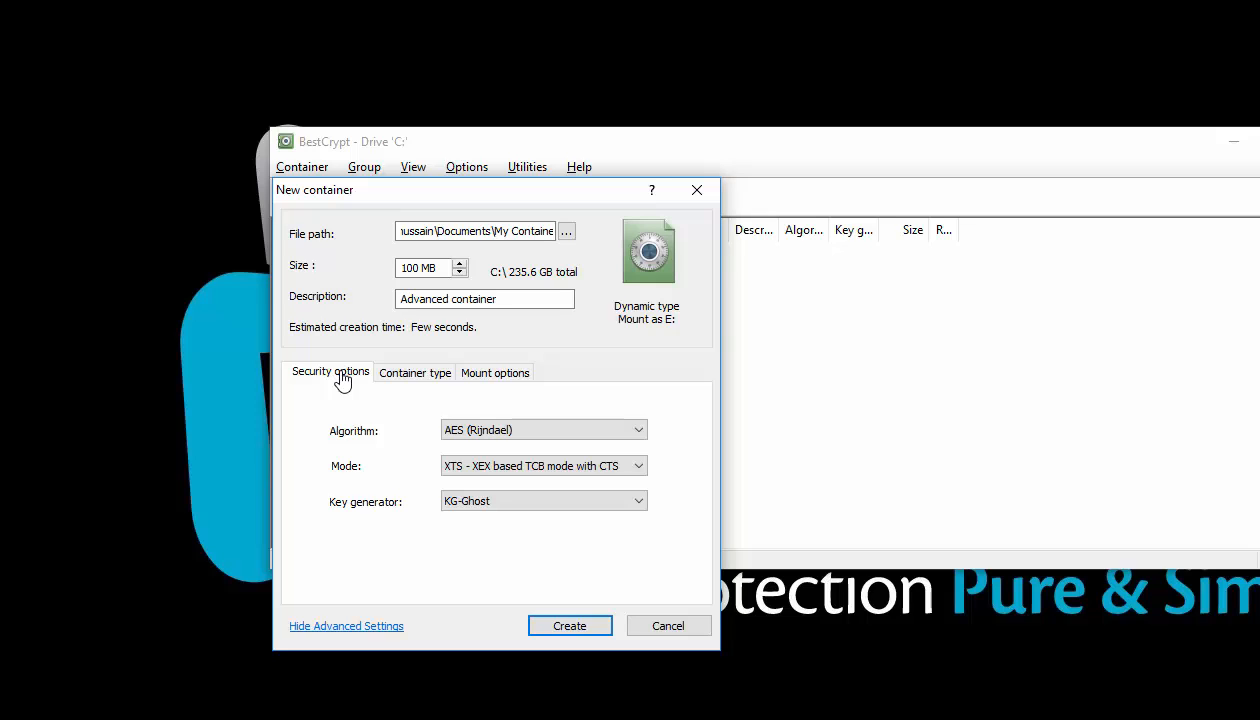
pyautogui.click(544, 430)
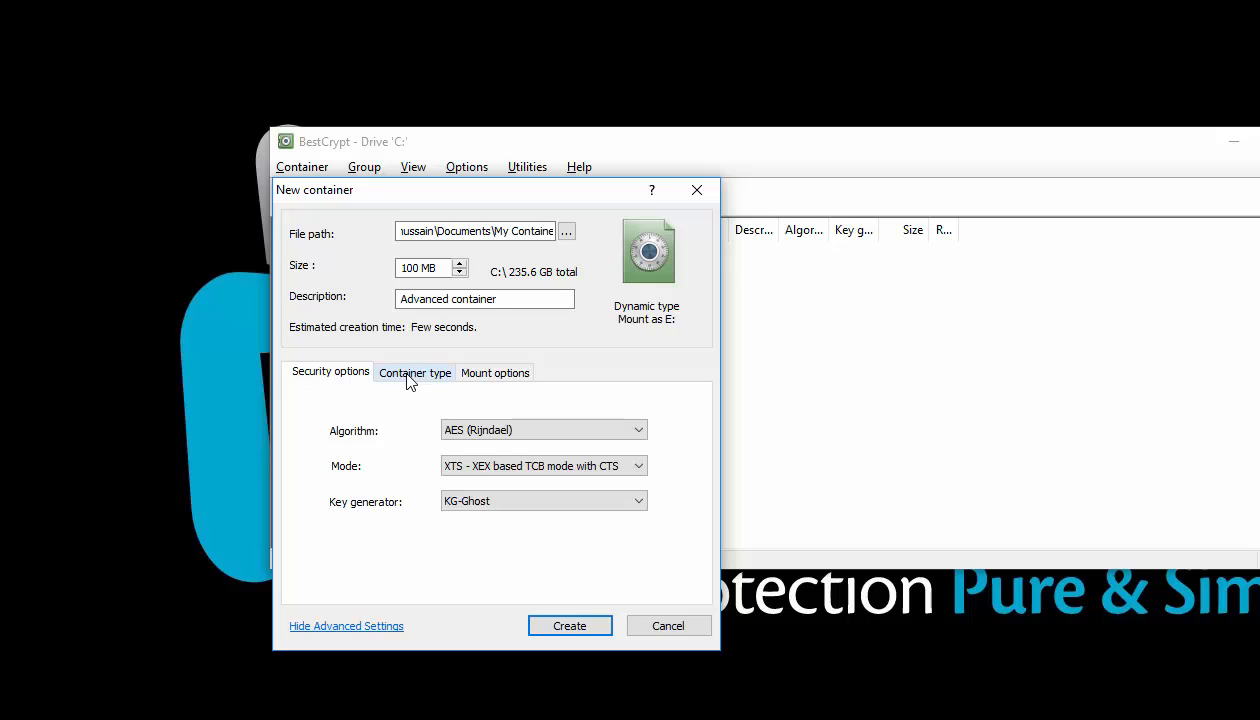
# Step: Try the Regular container type with its randomize options, then keep the type Dynamic
pyautogui.click(416, 372)
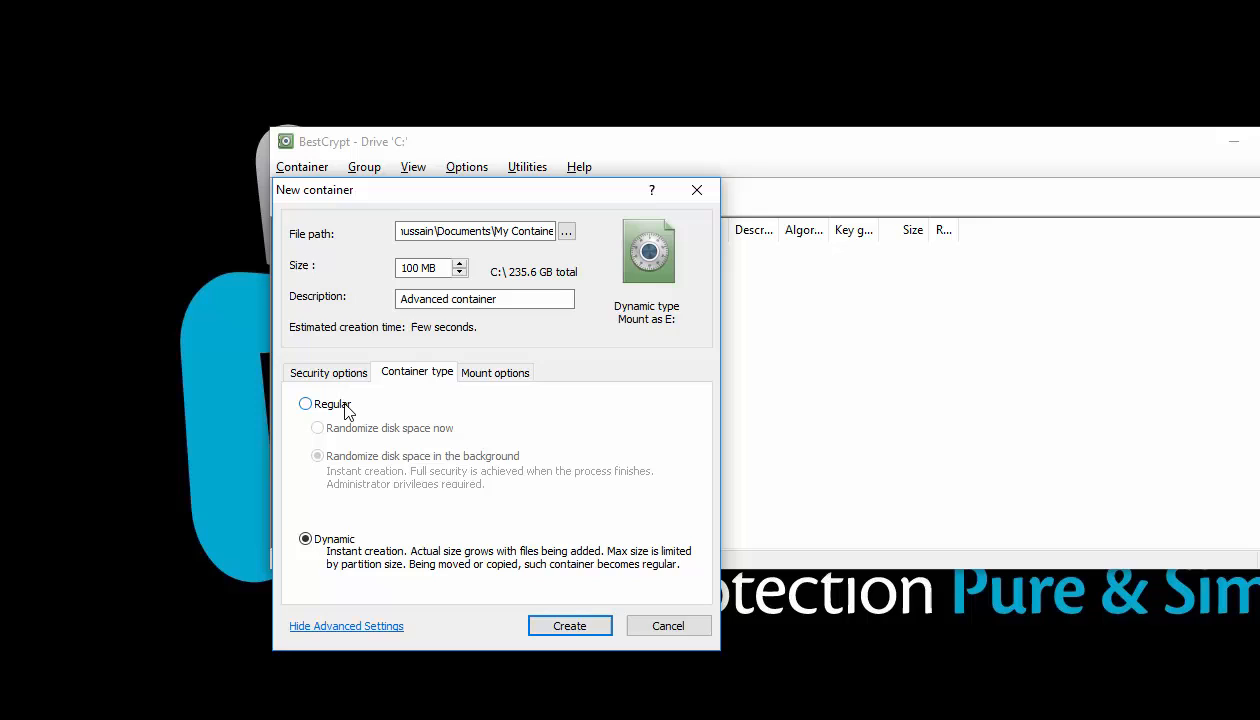
pyautogui.click(304, 404)
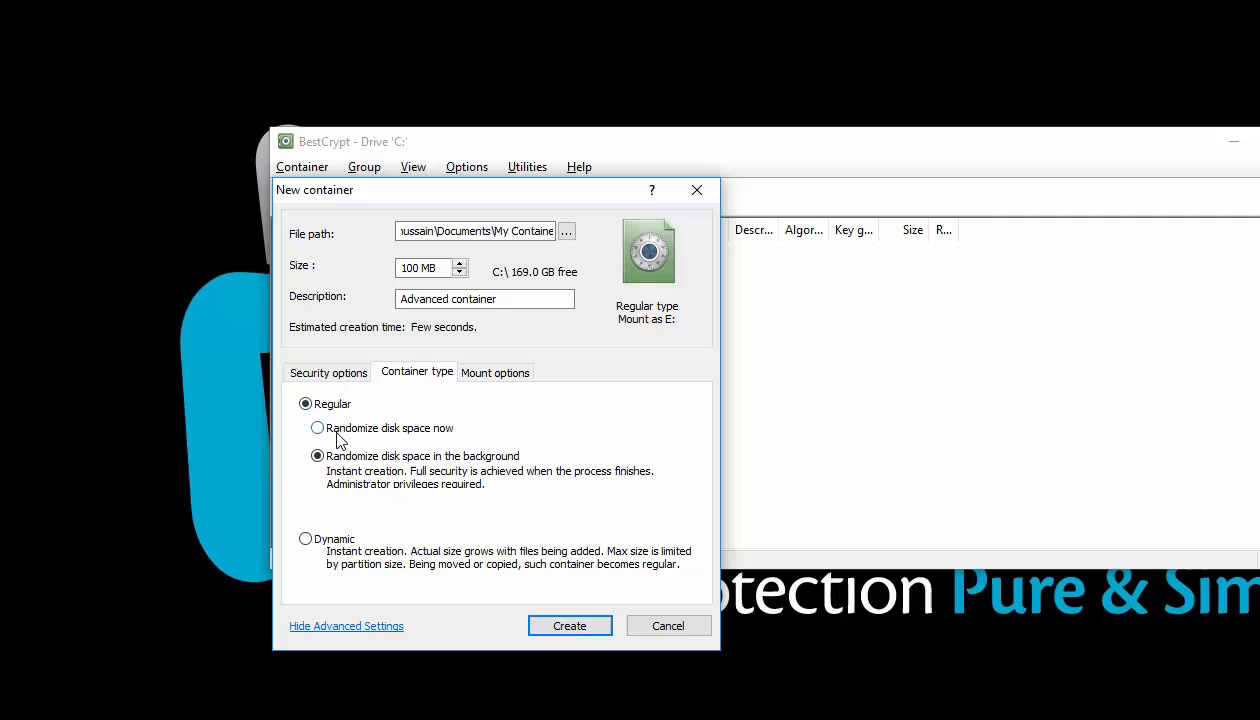
pyautogui.click(316, 428)
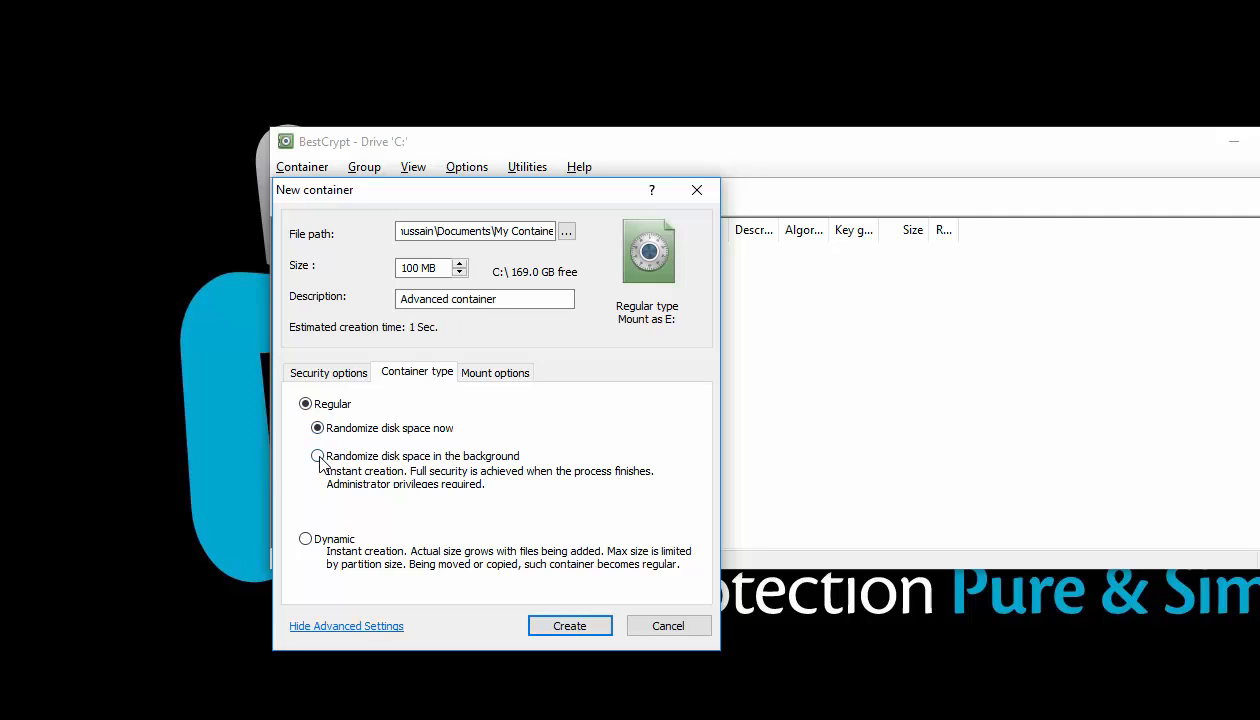
pyautogui.click(316, 456)
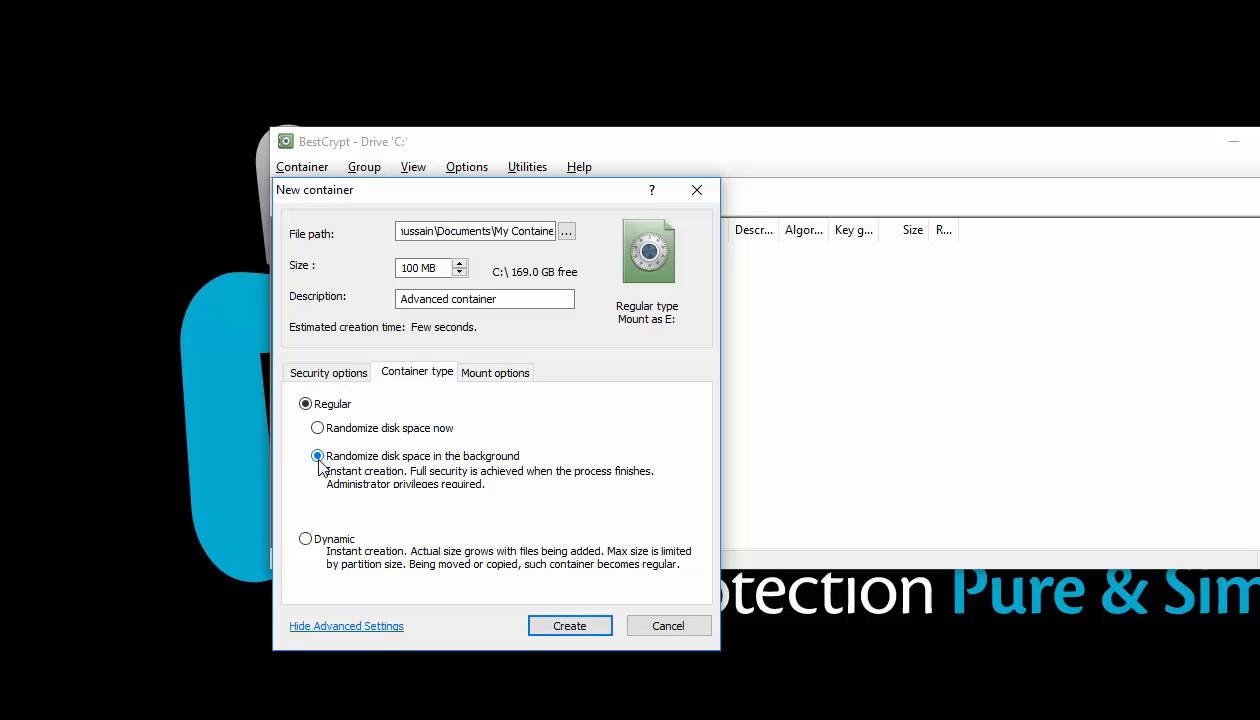
pyautogui.click(306, 540)
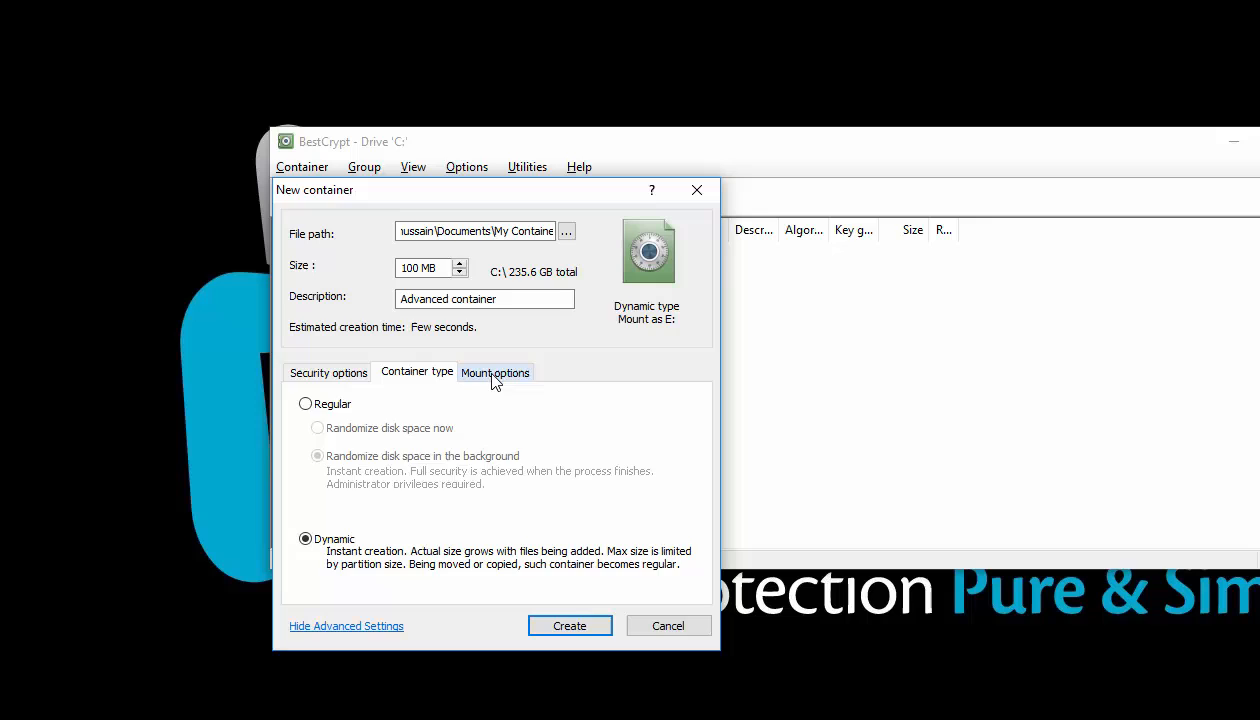
# Step: Keep mount drive E: with 'Mount and format now' enabled in the mount options
pyautogui.click(496, 372)
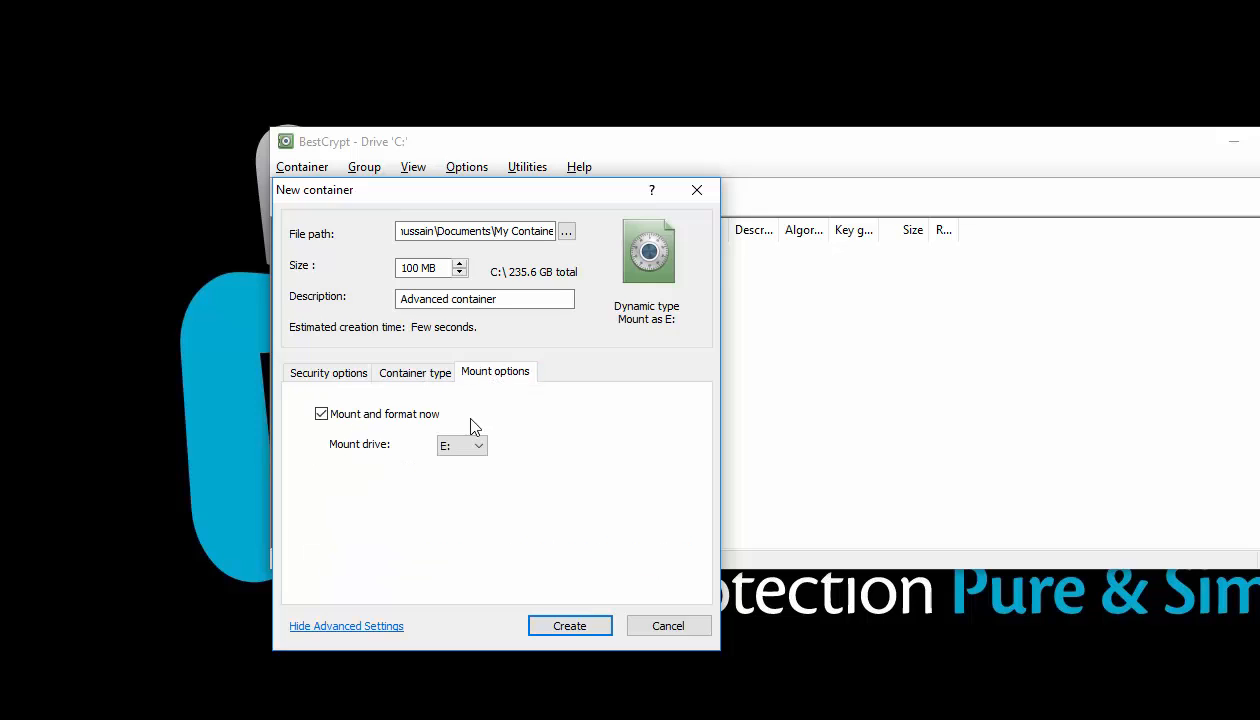
pyautogui.click(476, 444)
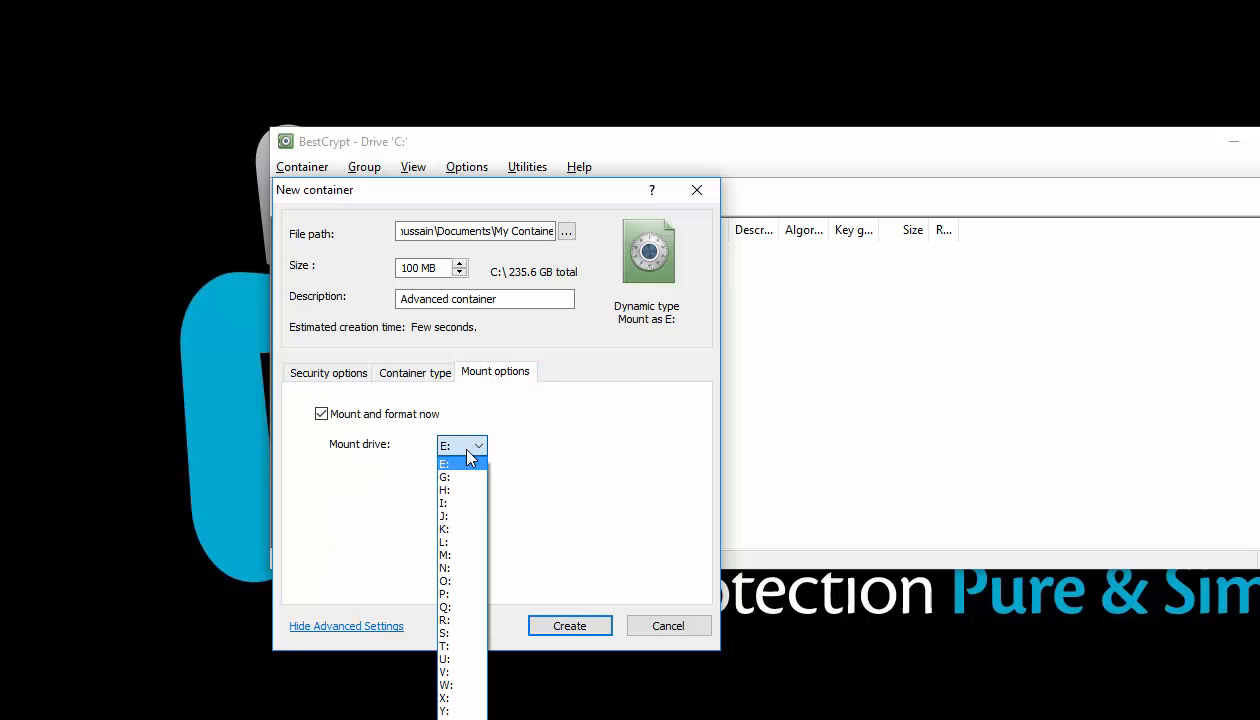
pyautogui.click(444, 460)
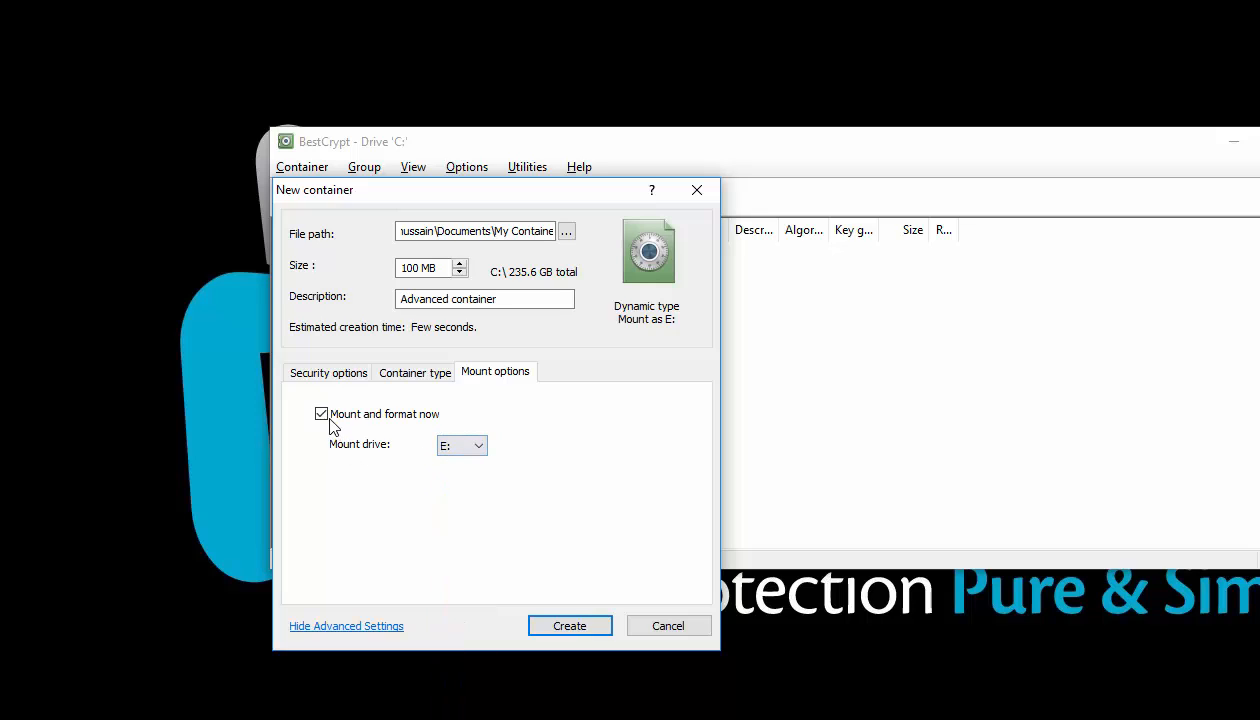
pyautogui.click(320, 412)
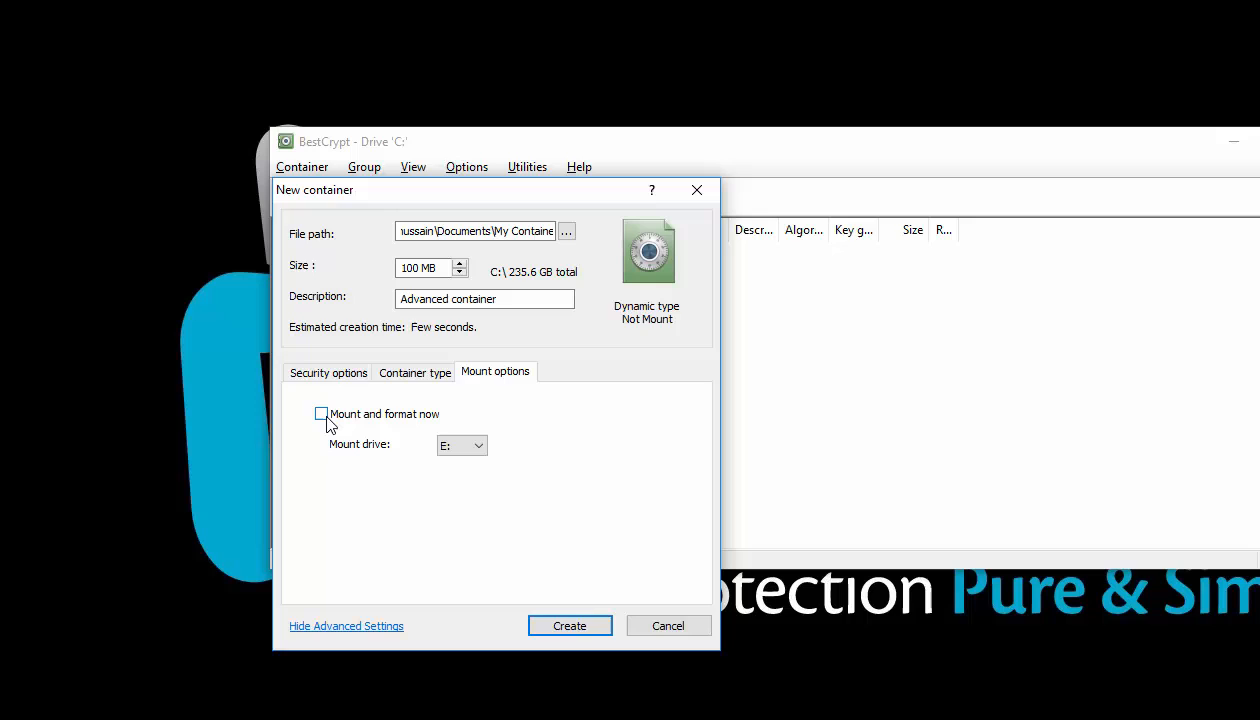
pyautogui.click(320, 414)
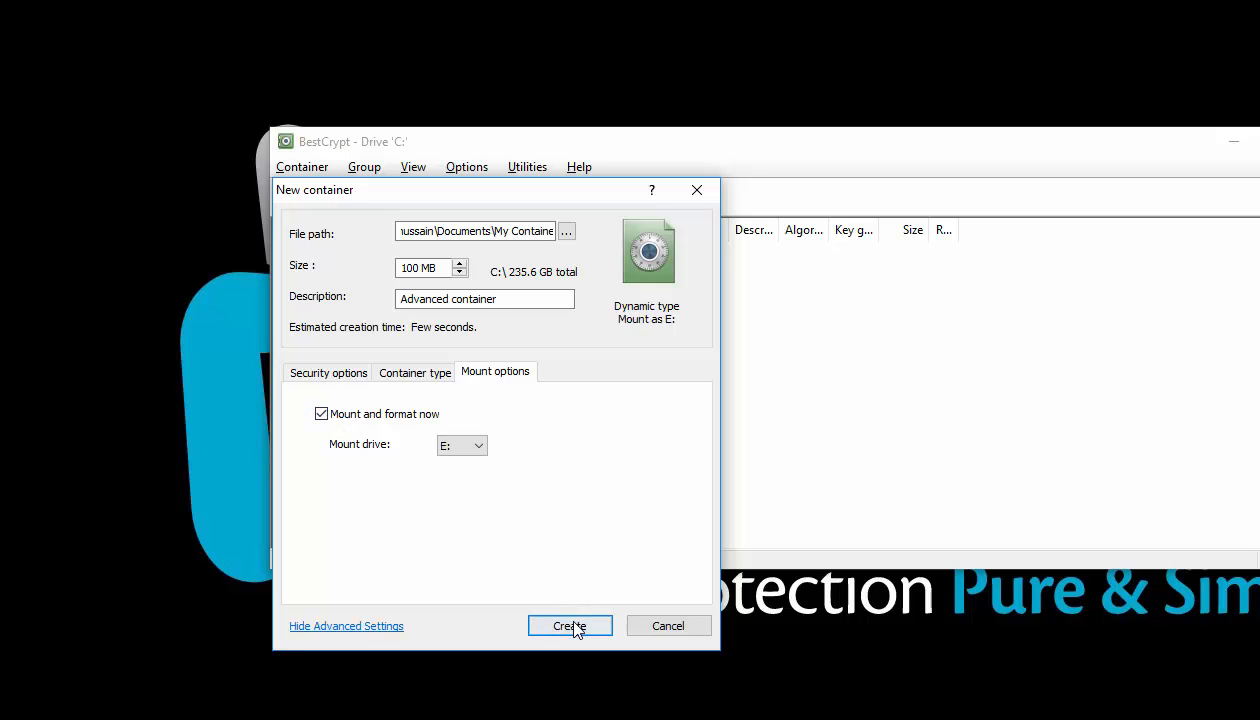
# Step: Submit the container for creation and enter and confirm a password for My Container.jbc
pyautogui.click(568, 624)
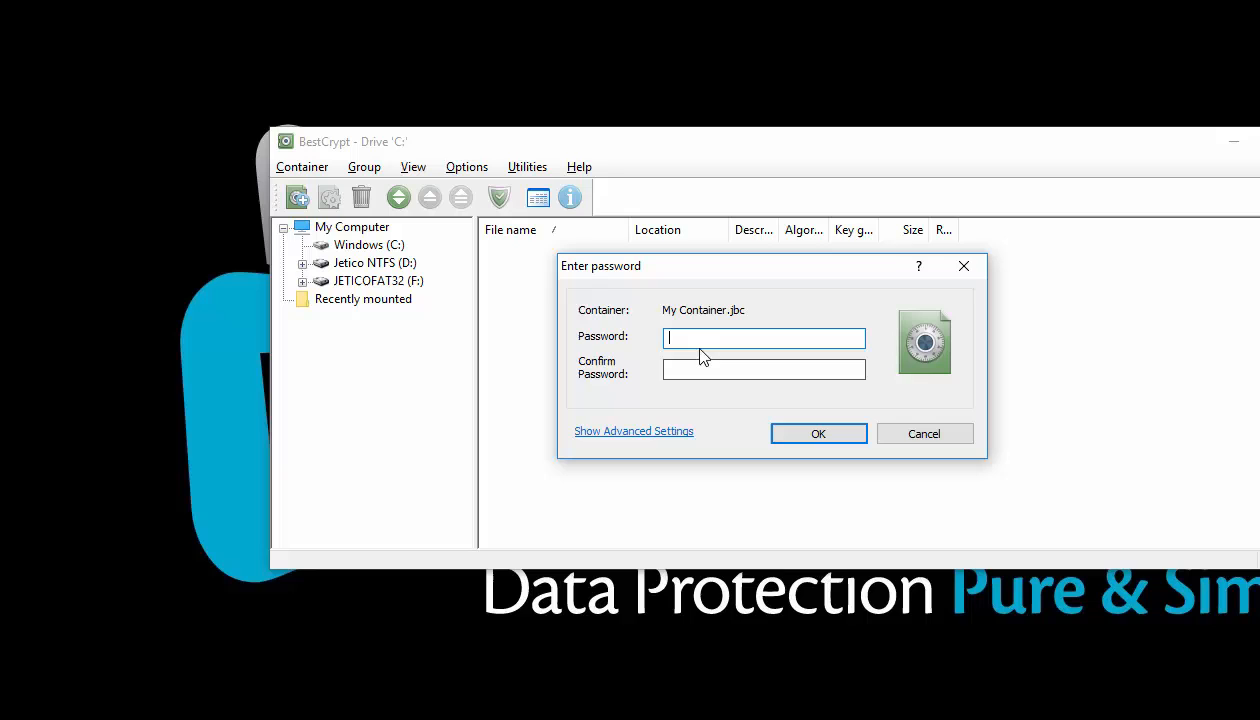
pyautogui.write('••')
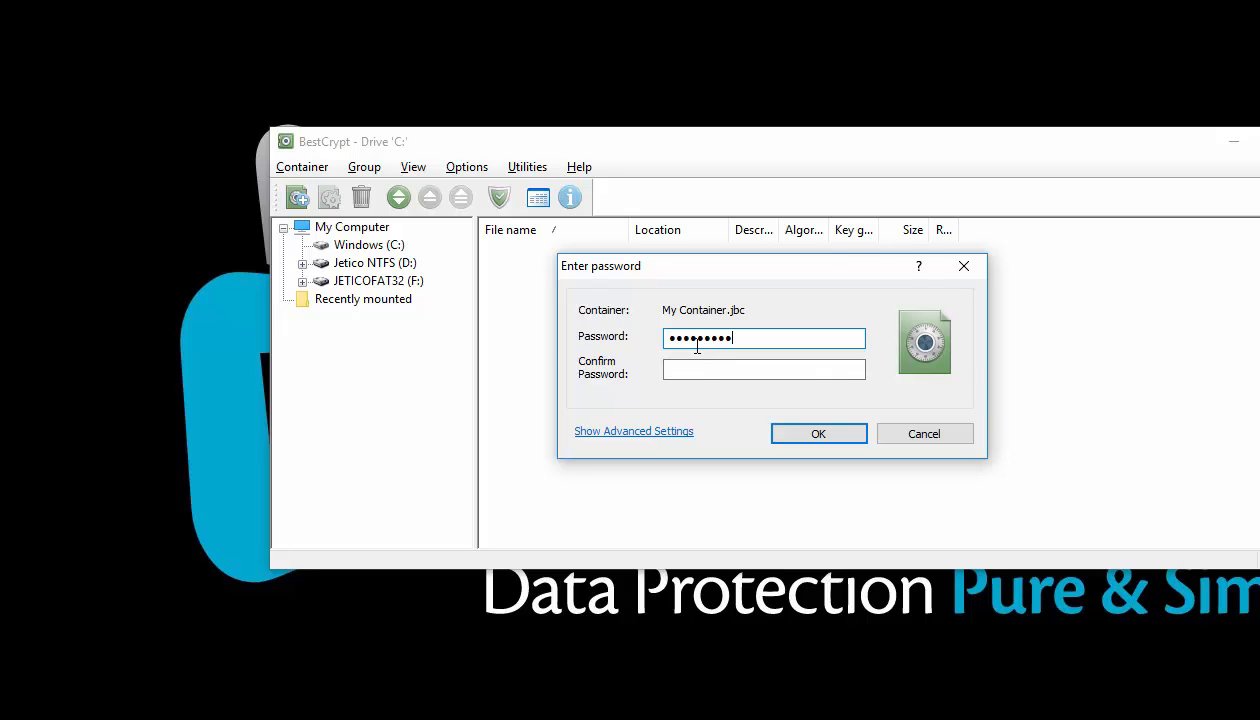
pyautogui.write('••')
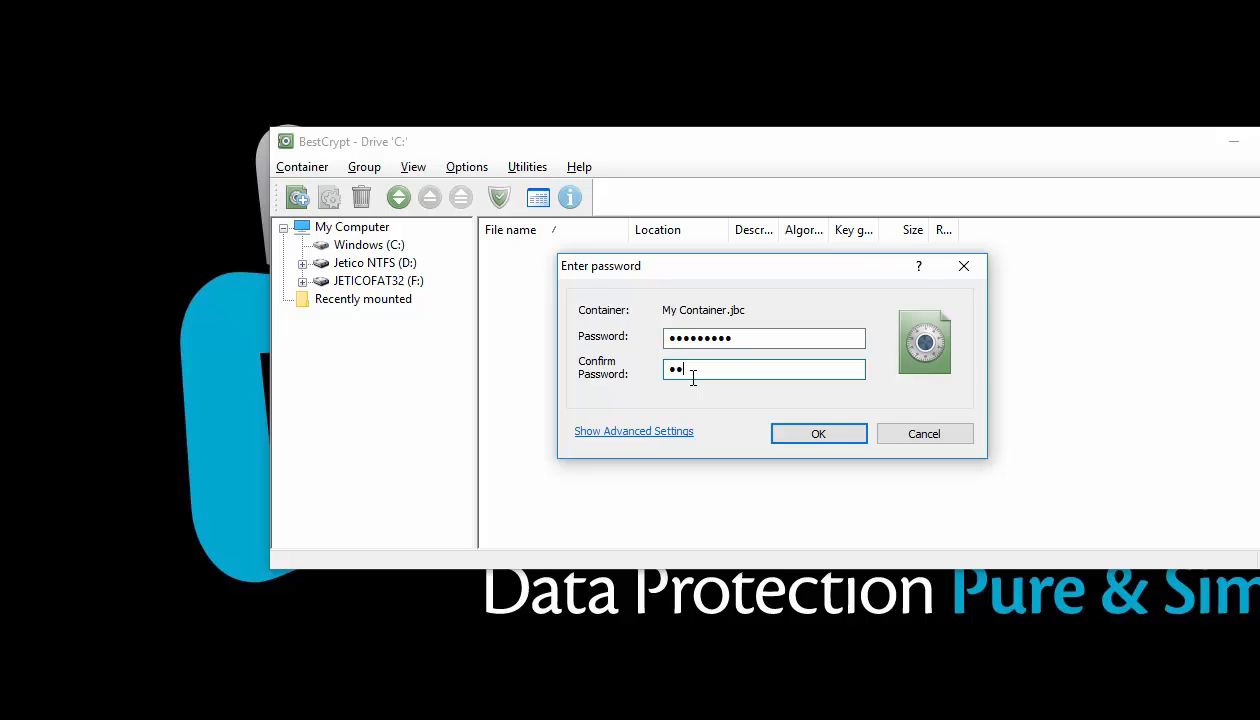
pyautogui.write('•••••')
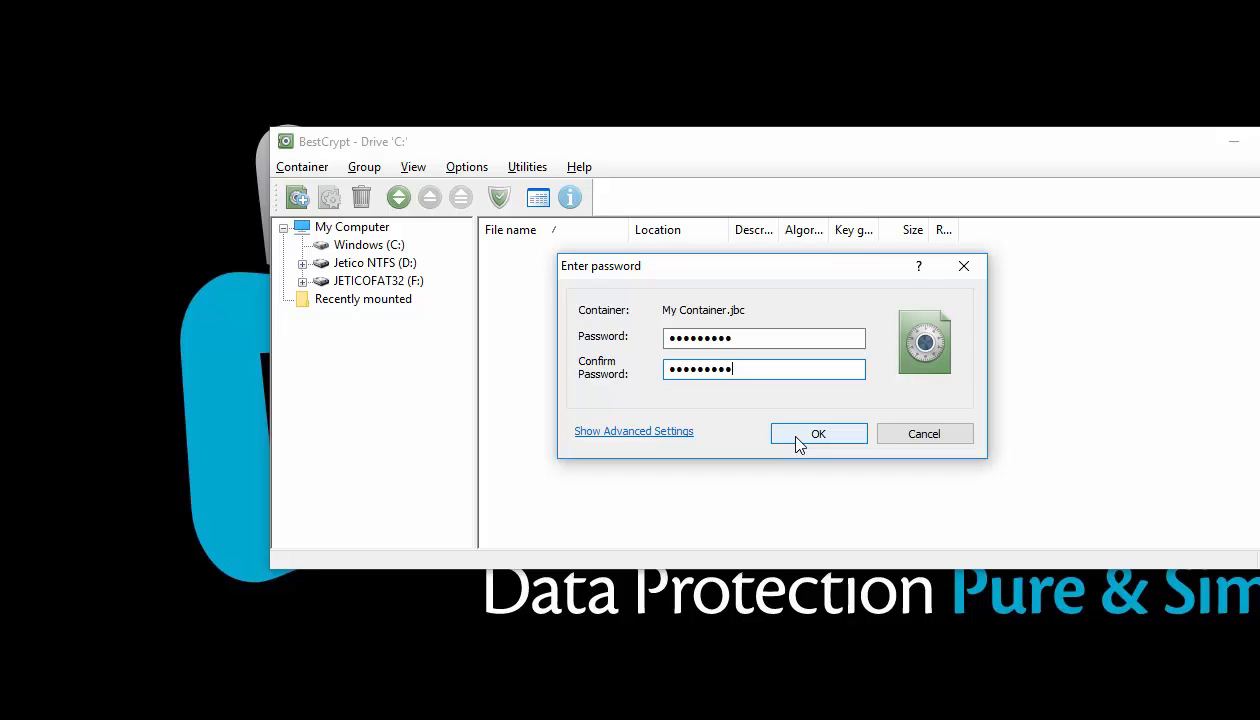
# Step: Accept the password, bringing up seed value generation for the key
pyautogui.click(818, 432)
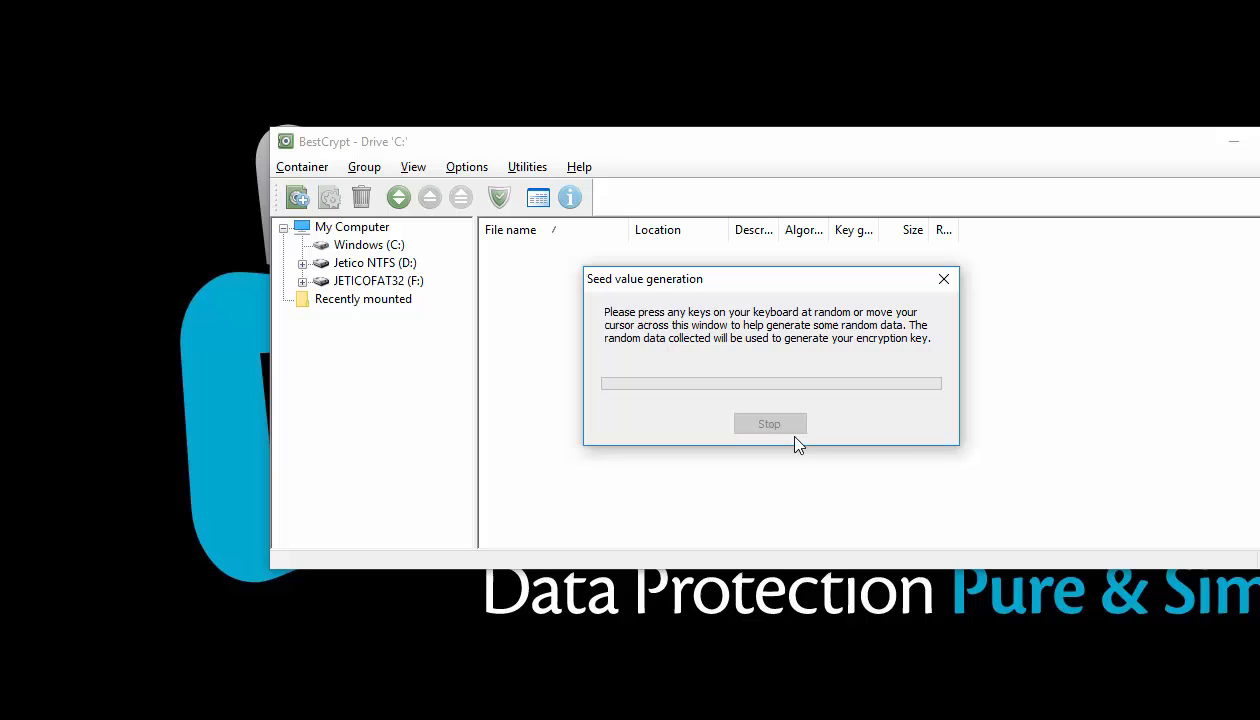
pyautogui.moveTo(724, 390)
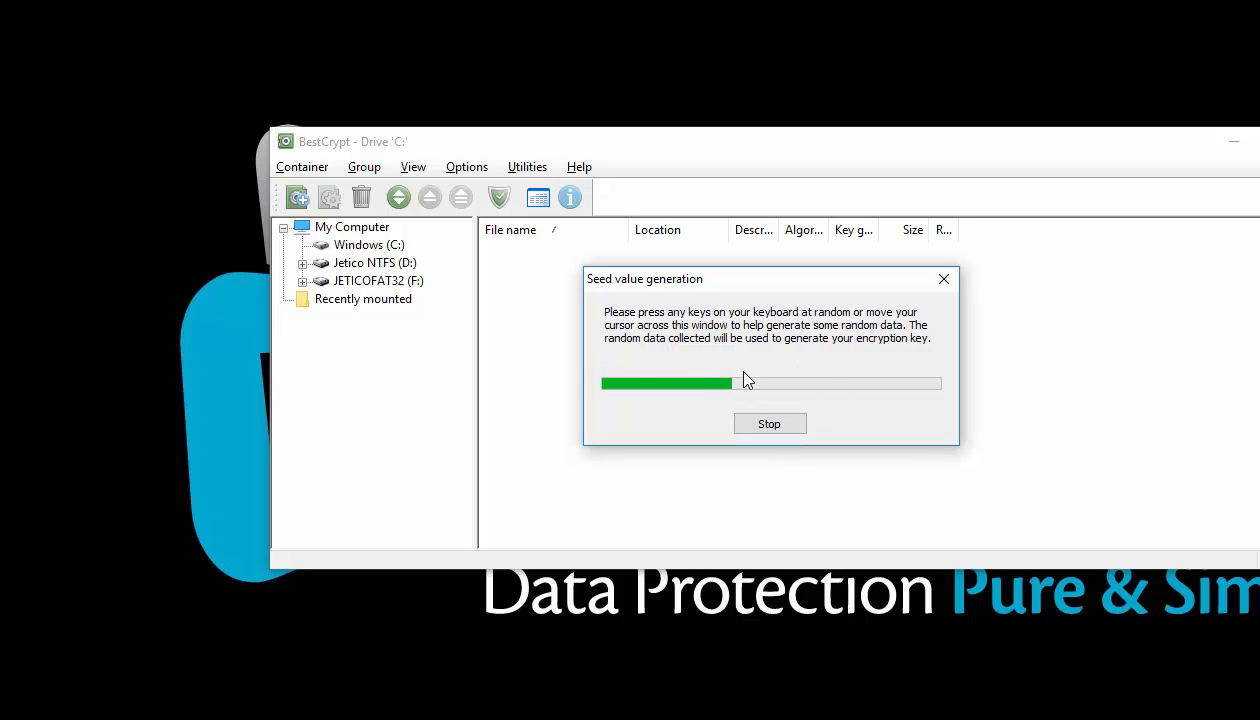
pyautogui.moveTo(834, 356)
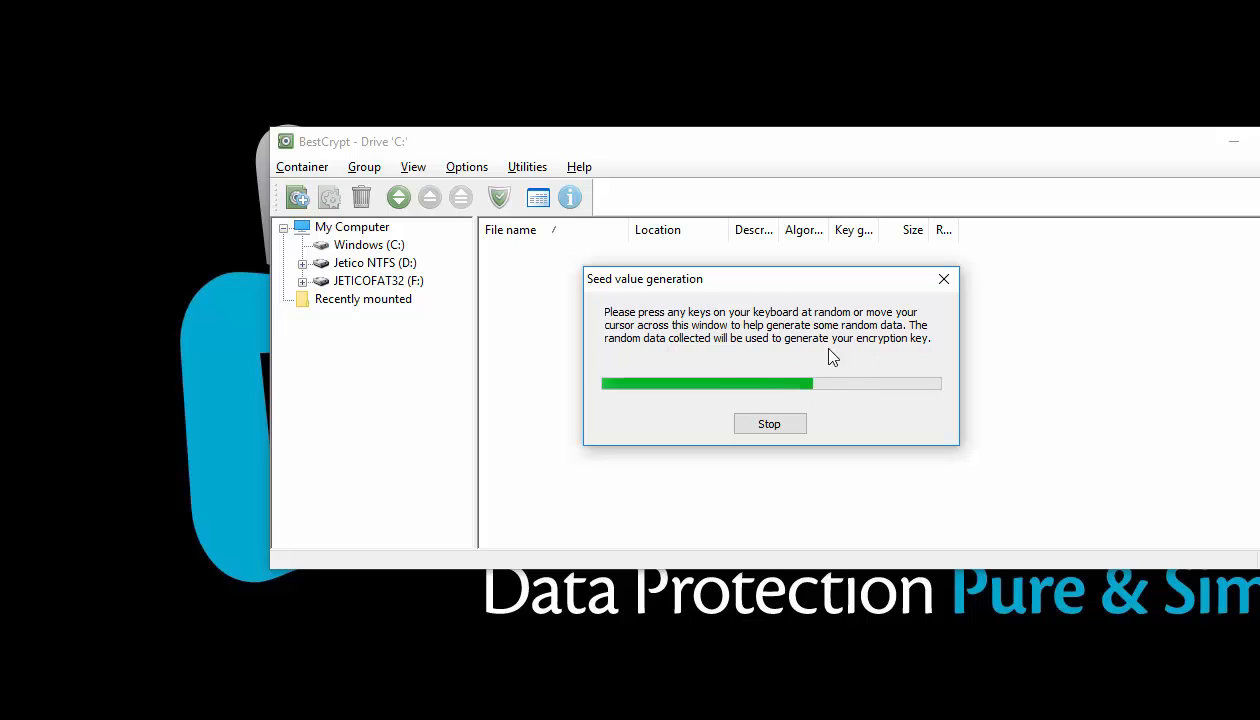
pyautogui.moveTo(770, 340)
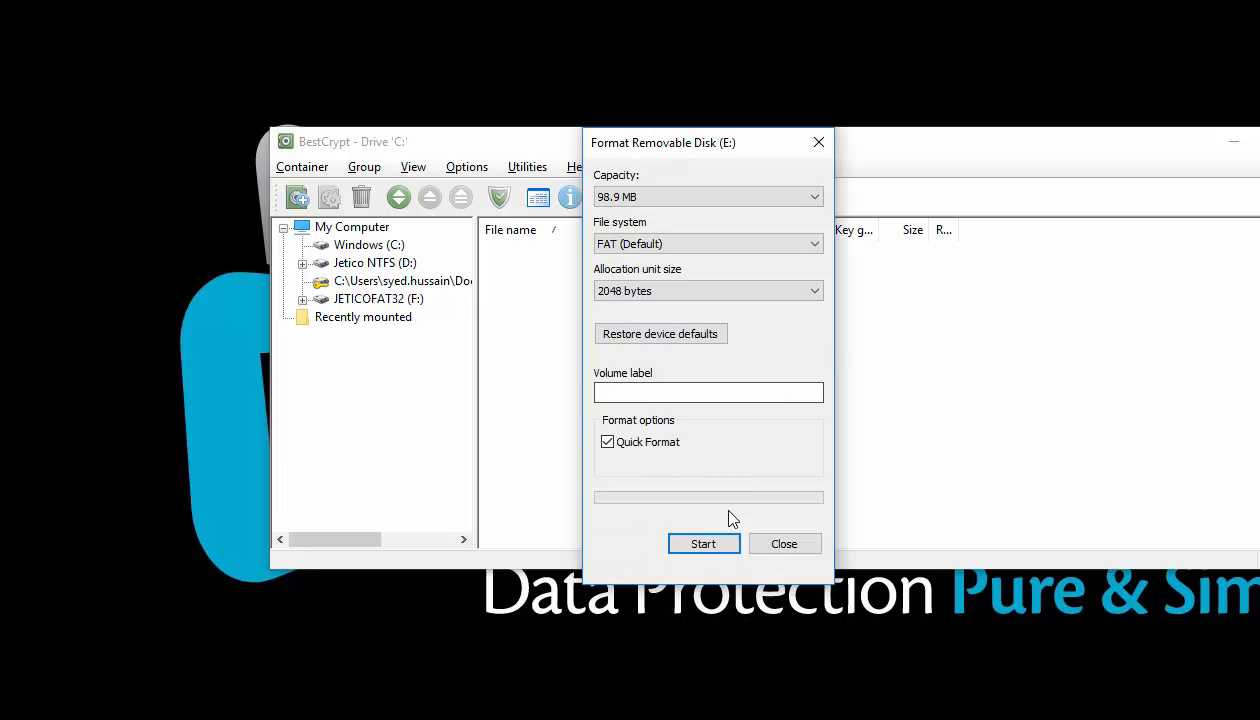
# Step: Quick-format Removable Disk (E:) as FAT, accept the warnings and close the format window
pyautogui.click(704, 544)
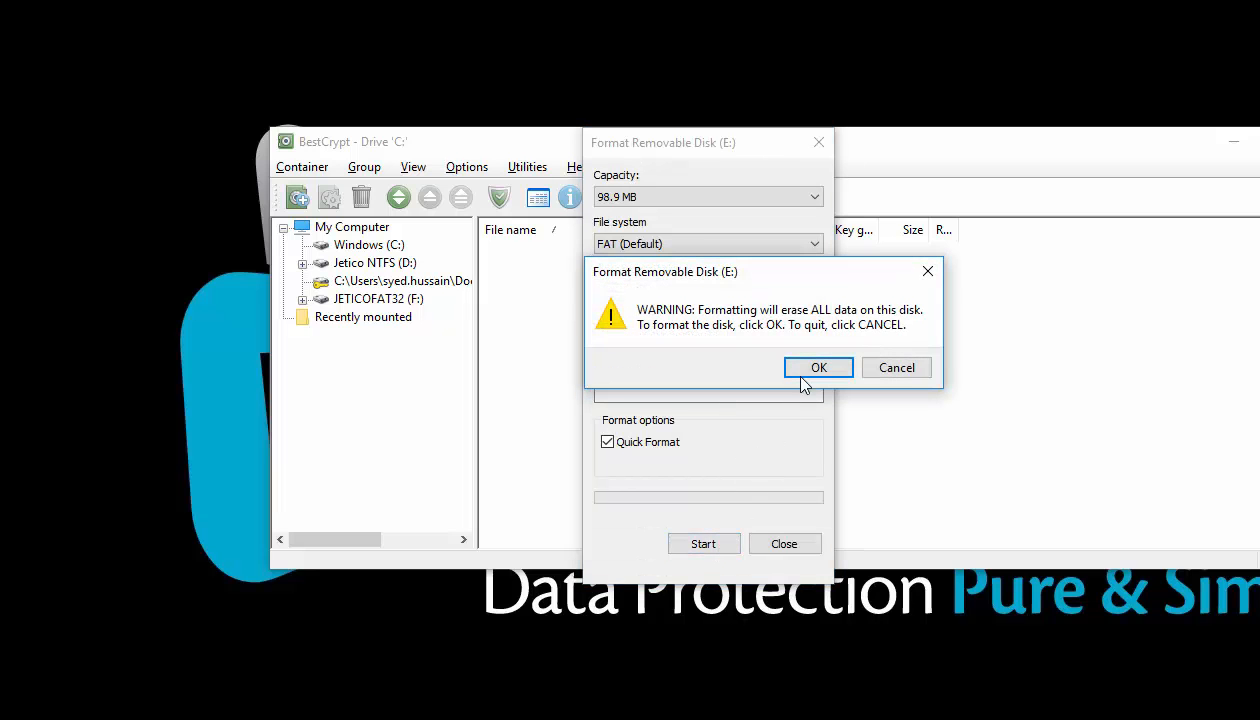
pyautogui.click(818, 368)
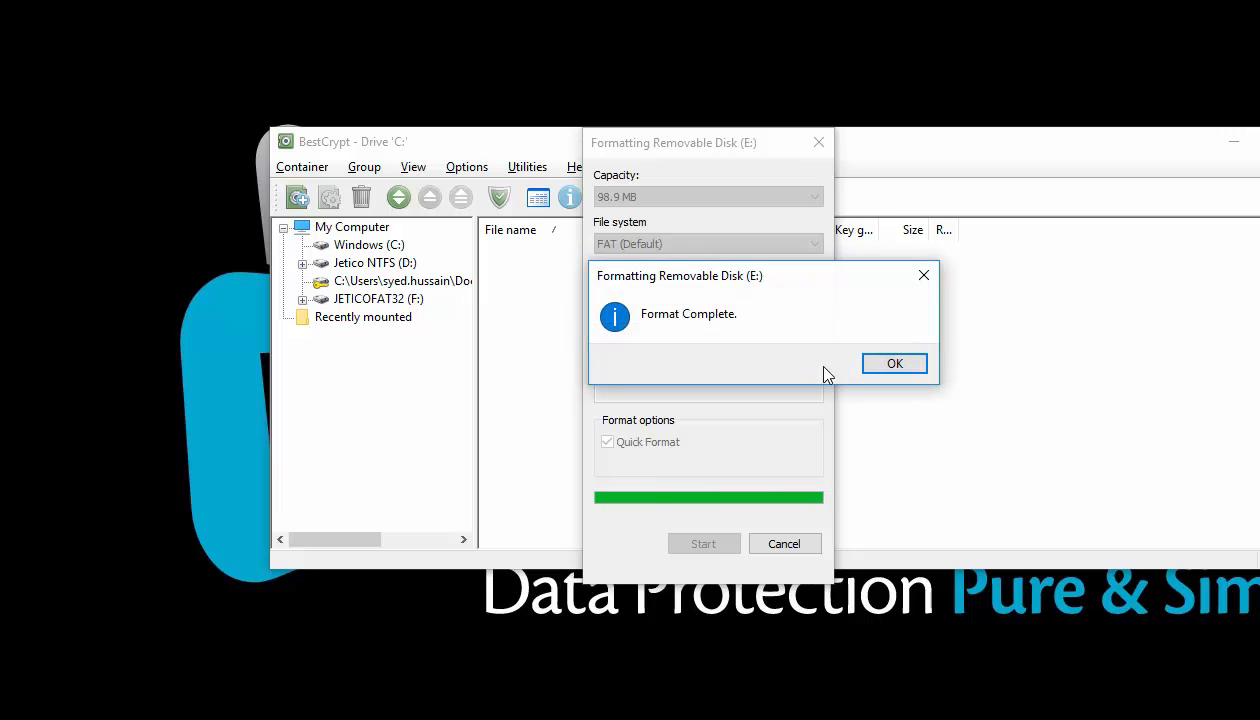
pyautogui.click(894, 364)
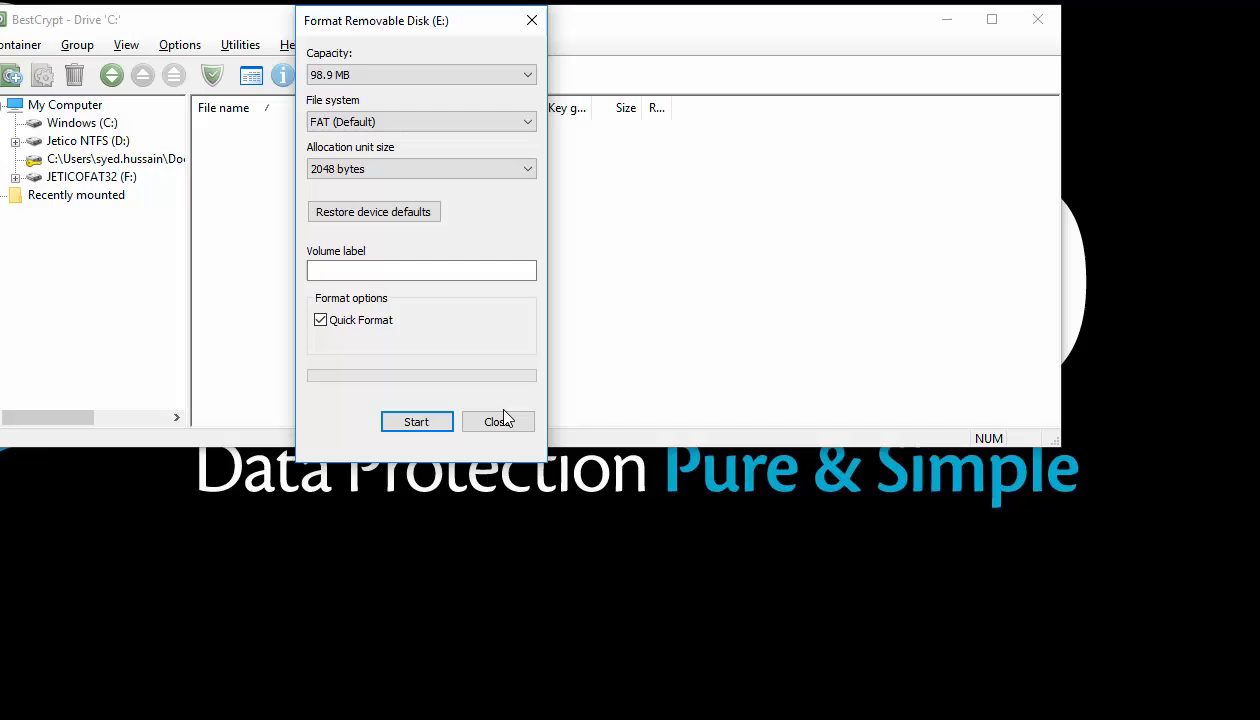
pyautogui.click(496, 420)
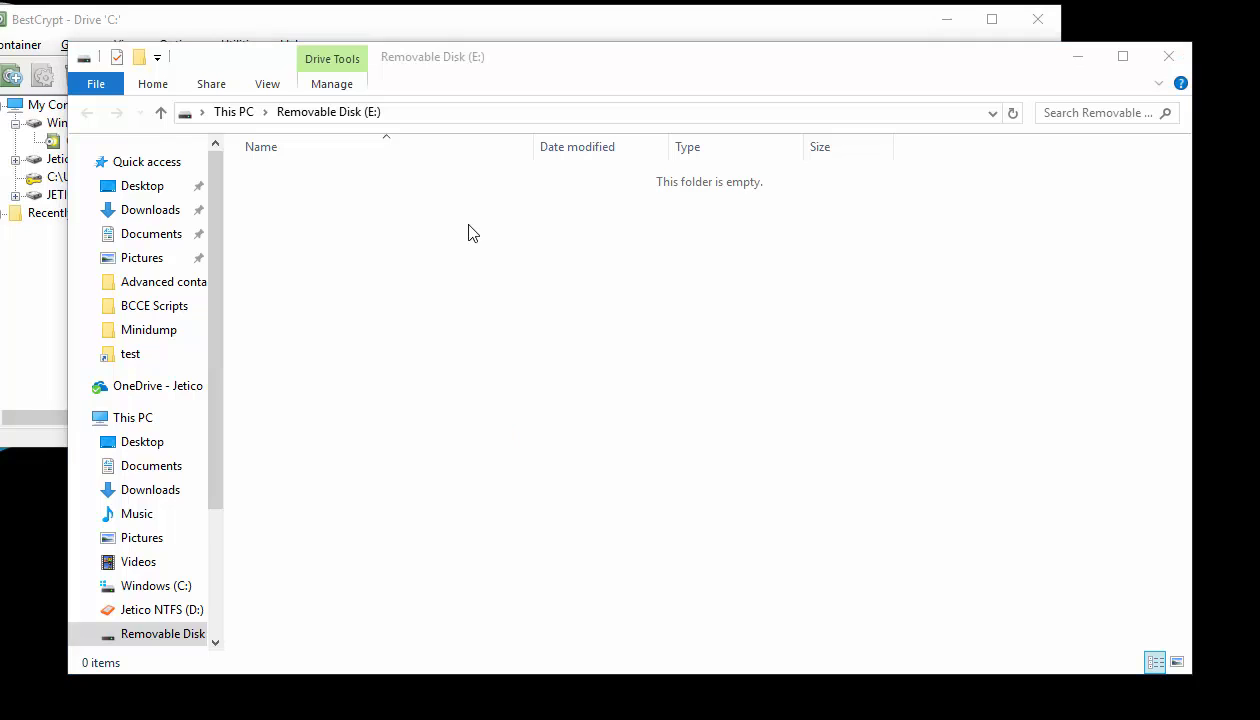
pyautogui.moveTo(334, 276)
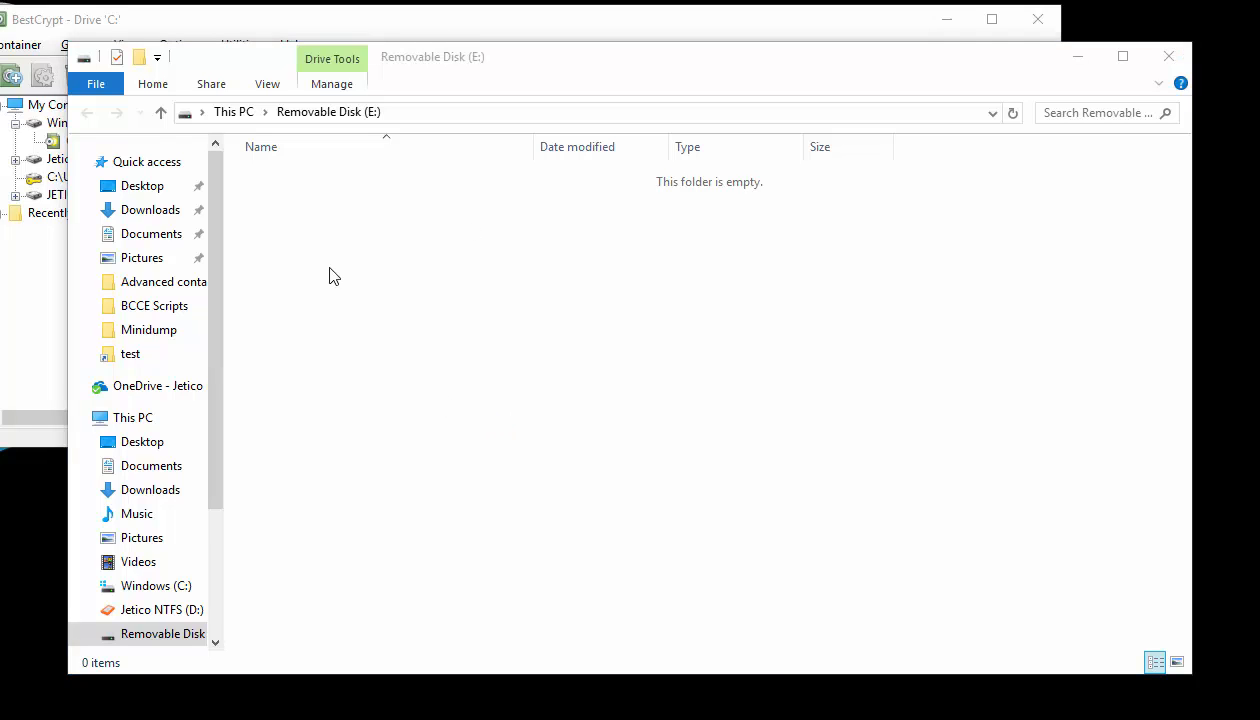
# Step: Create a new Rich Text Format document on the empty disk E:
pyautogui.rightClick(334, 276)
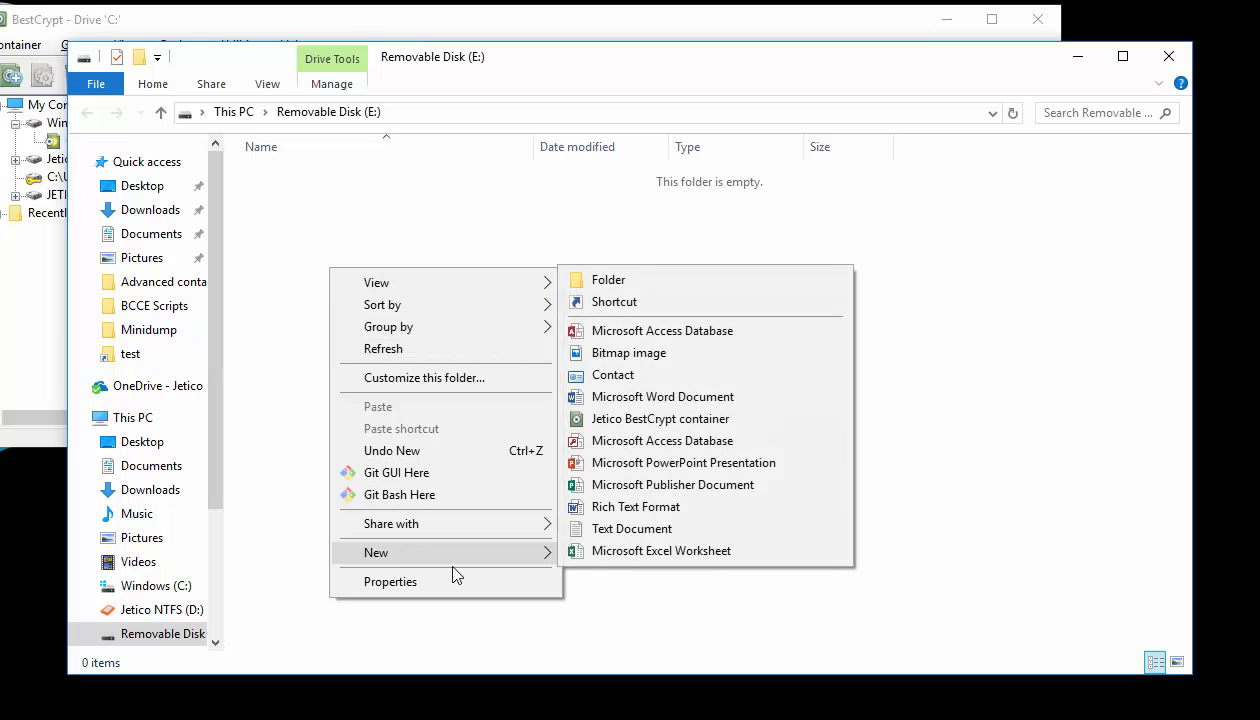
pyautogui.moveTo(660, 552)
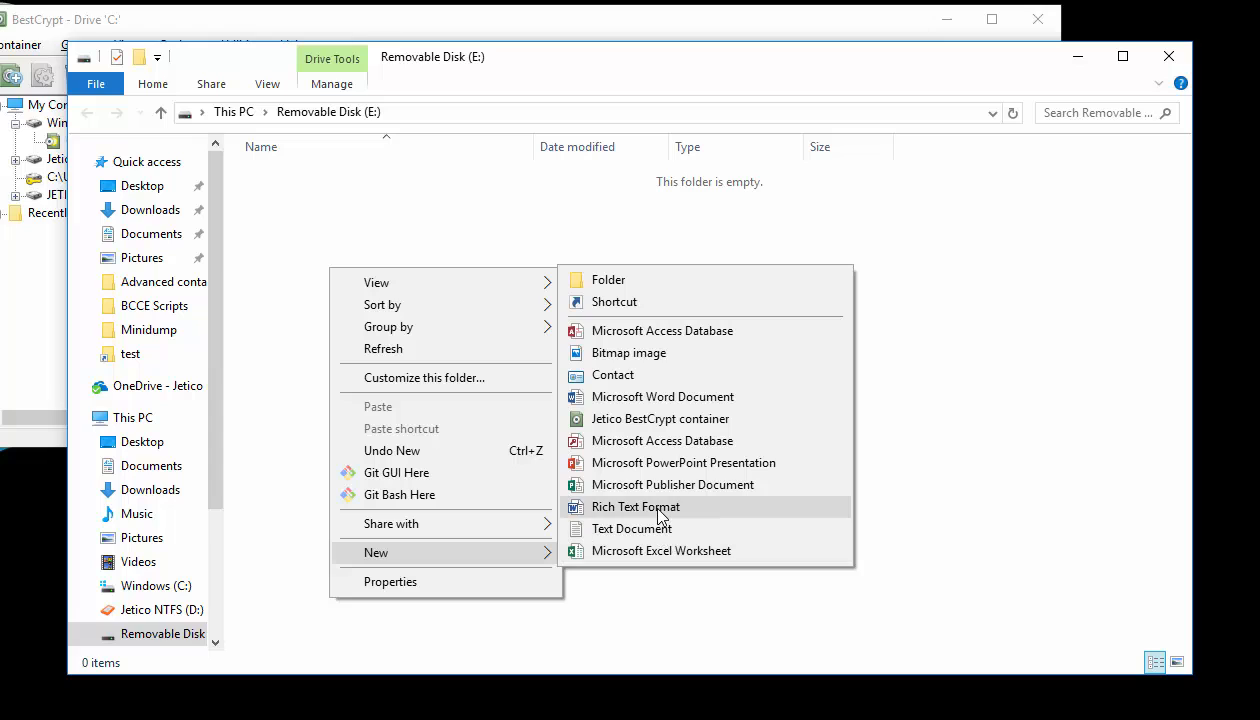
pyautogui.click(636, 506)
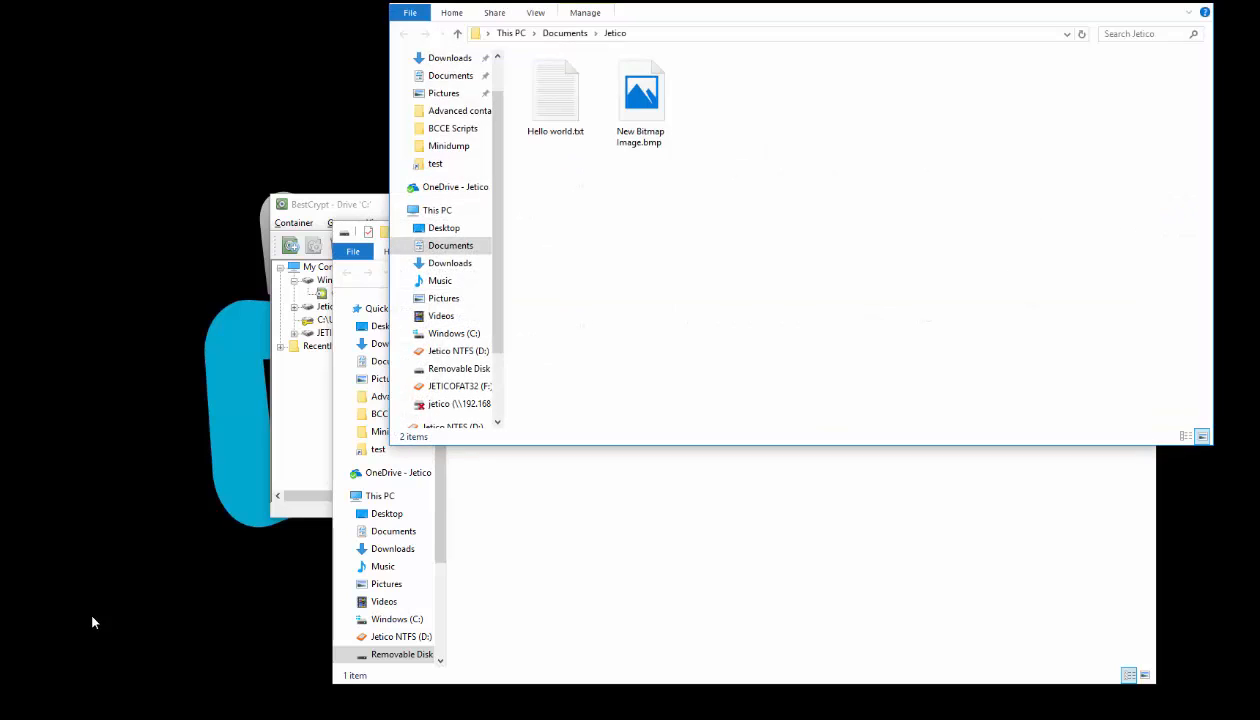
# Step: Copy Hello world.txt from Documents\Jetico onto Removable Disk (E:)
pyautogui.click(556, 90)
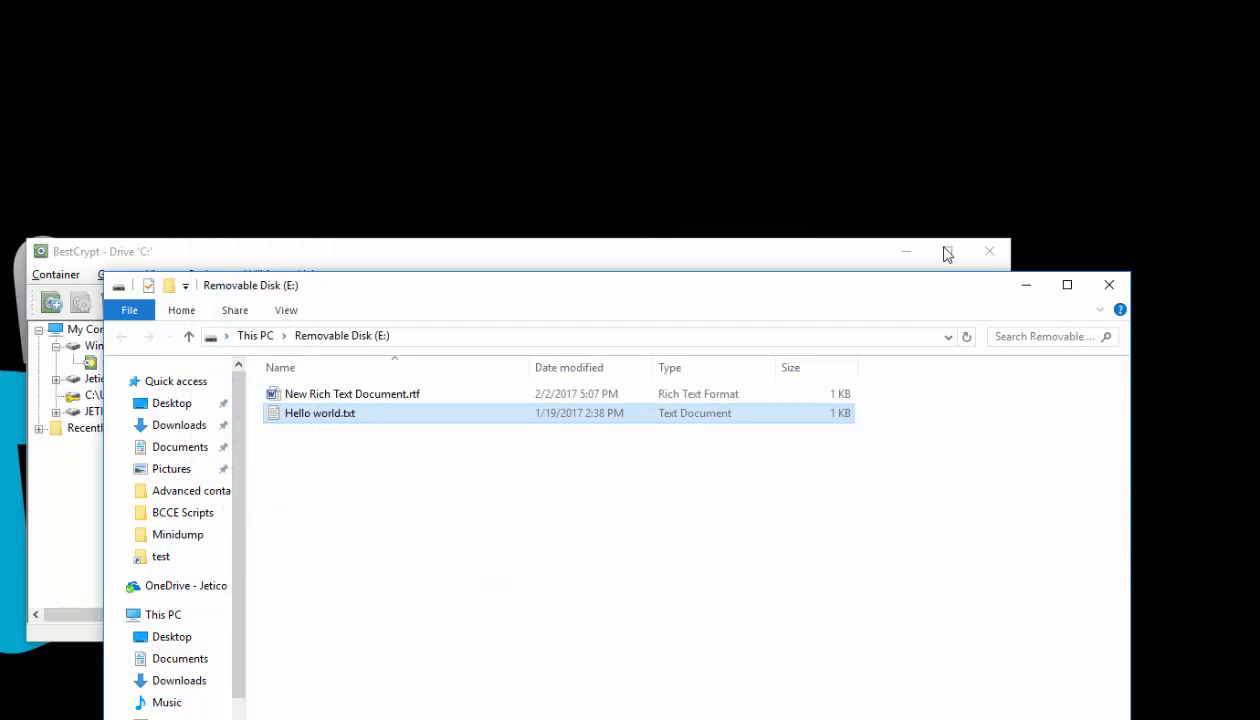
pyautogui.moveTo(916, 300)
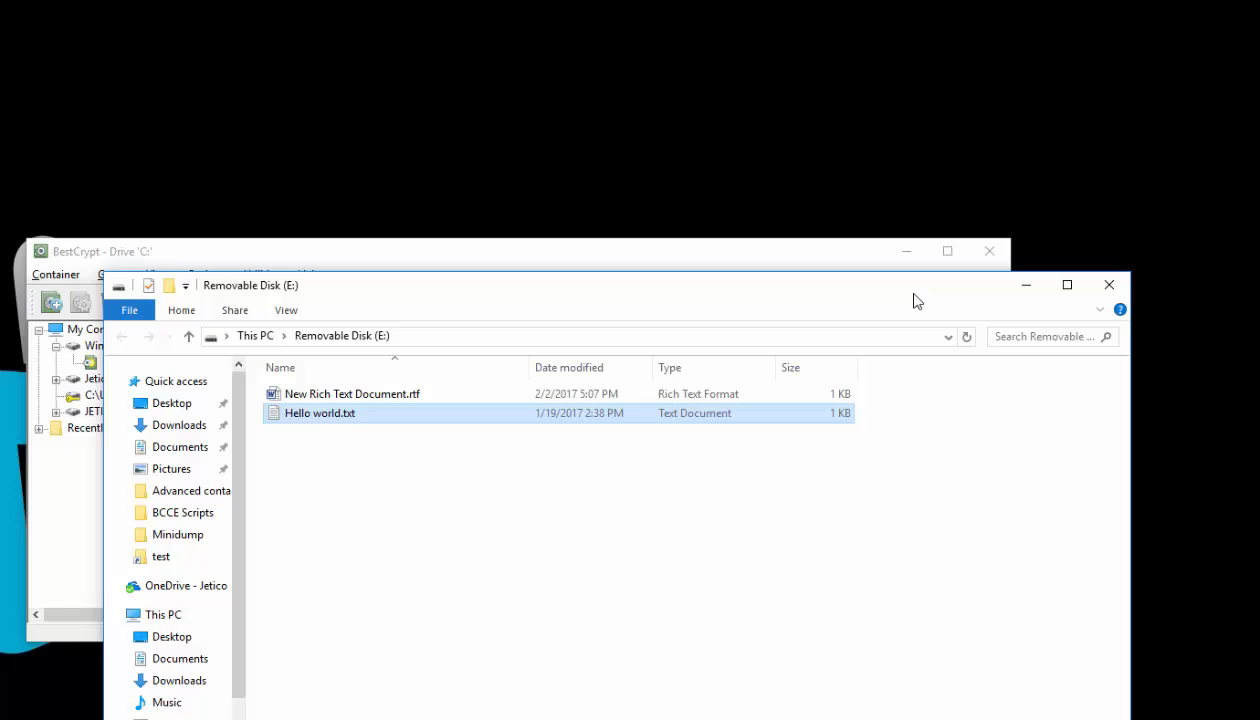
pyautogui.moveTo(1044, 314)
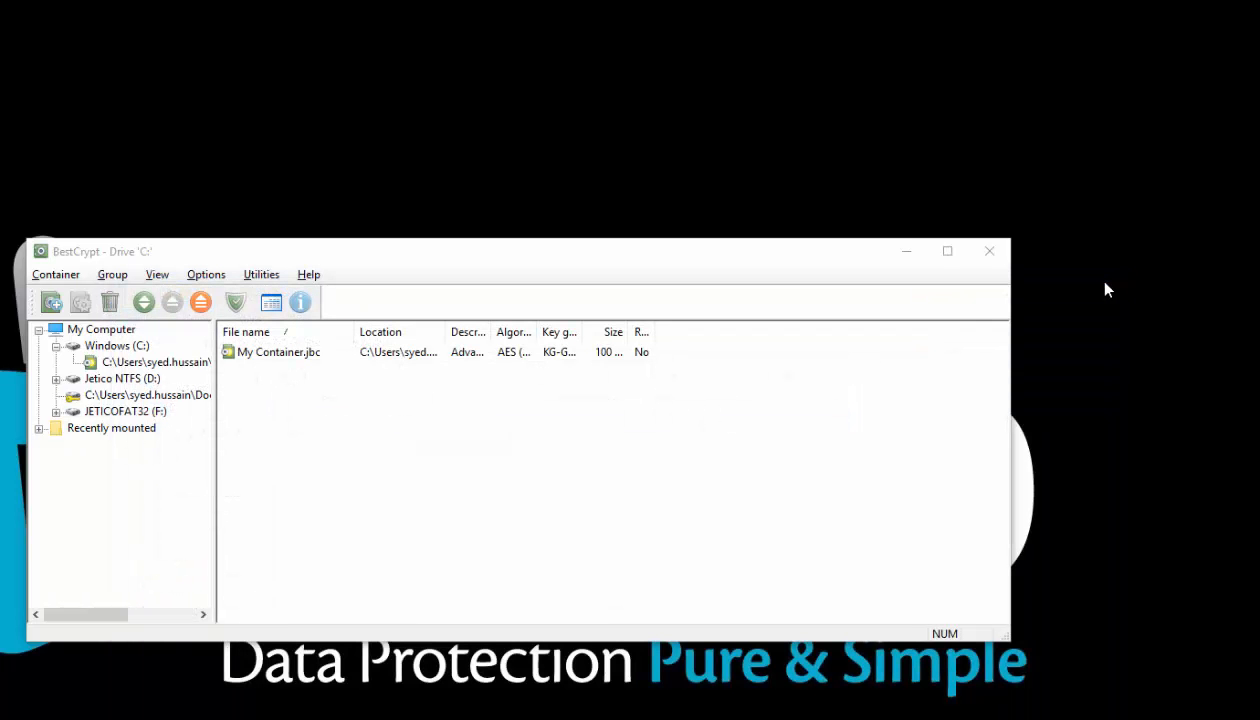
pyautogui.moveTo(904, 378)
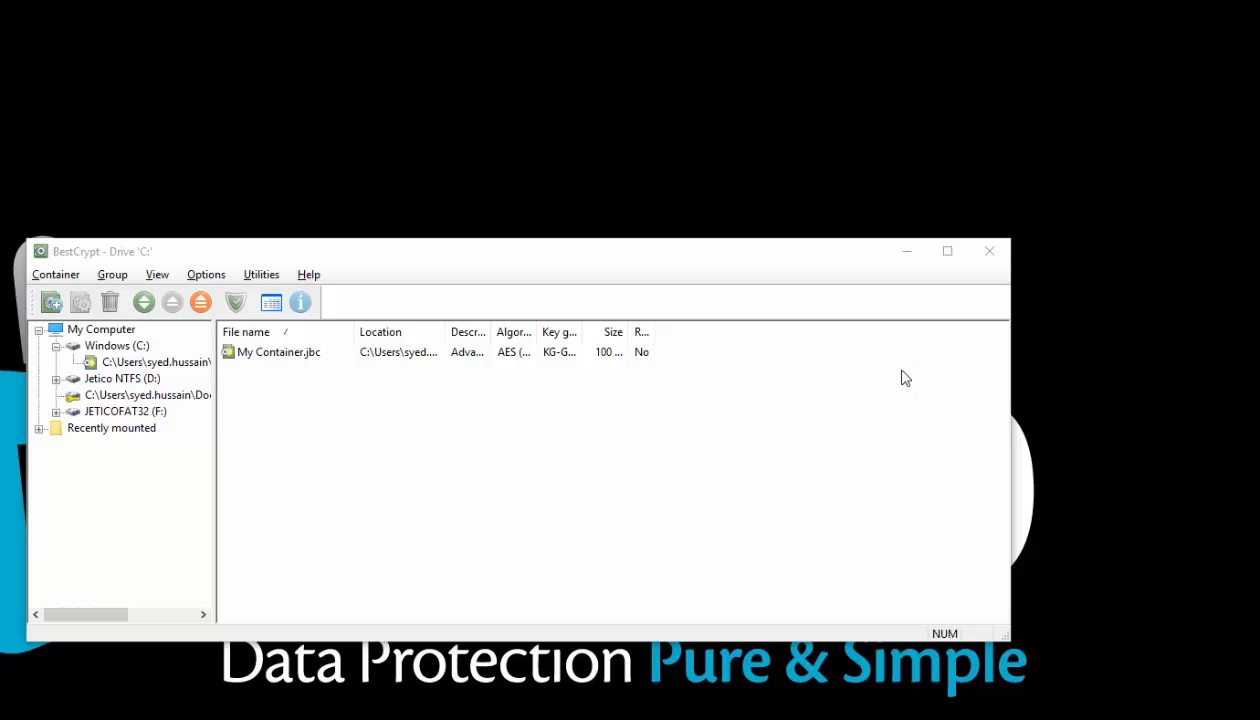